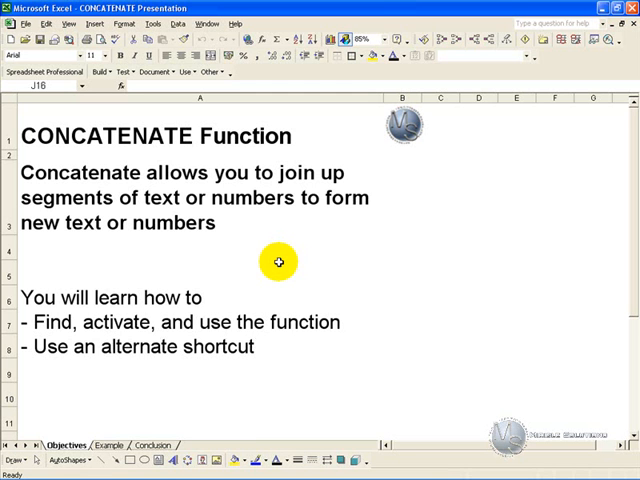
mouse_move(263, 307)
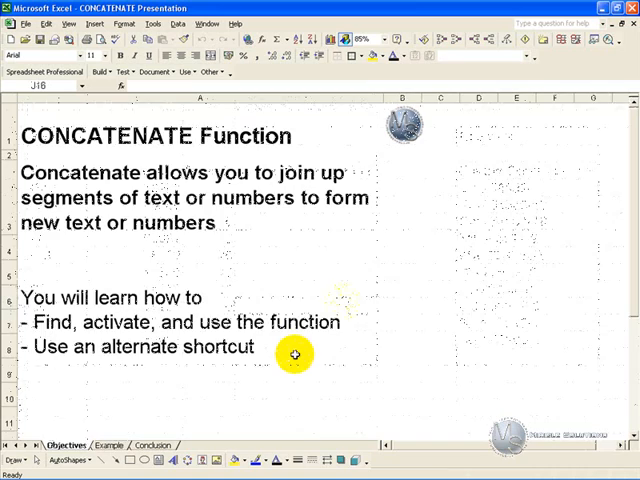
- Switch to the Example sheet and select D5 in the empty Unique Client number column
click(102, 445)
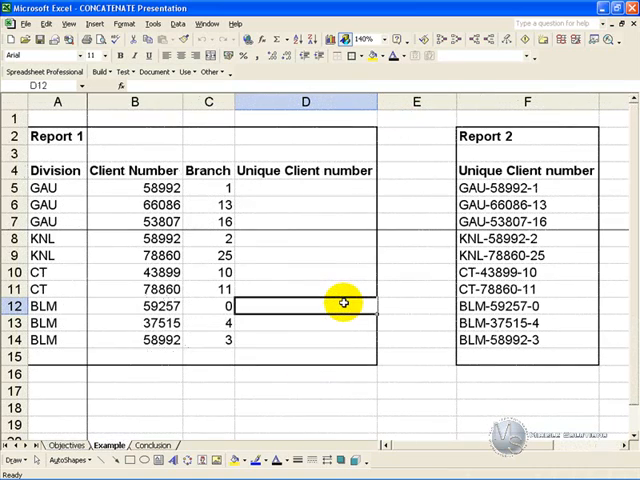
mouse_move(252, 211)
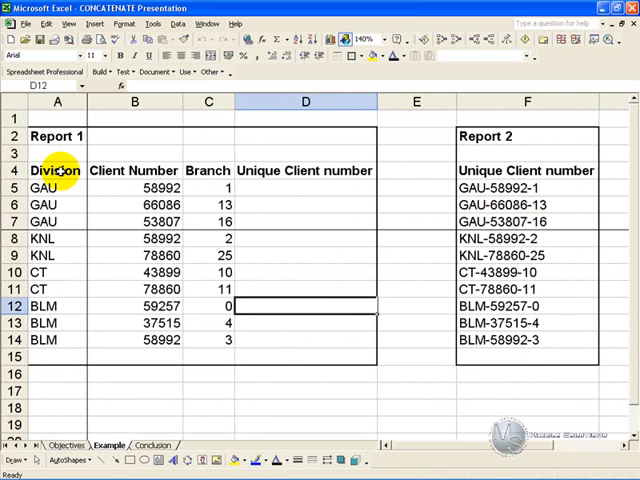
mouse_move(133, 187)
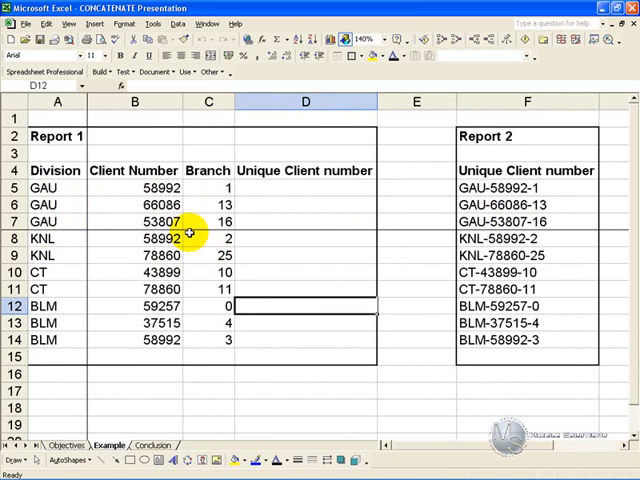
mouse_move(575, 203)
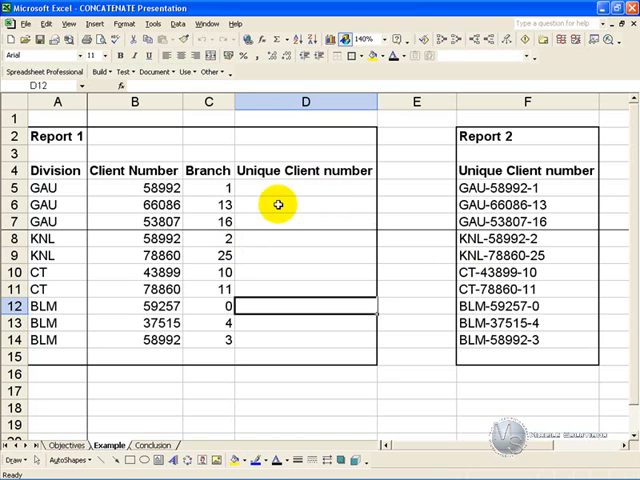
mouse_move(210, 243)
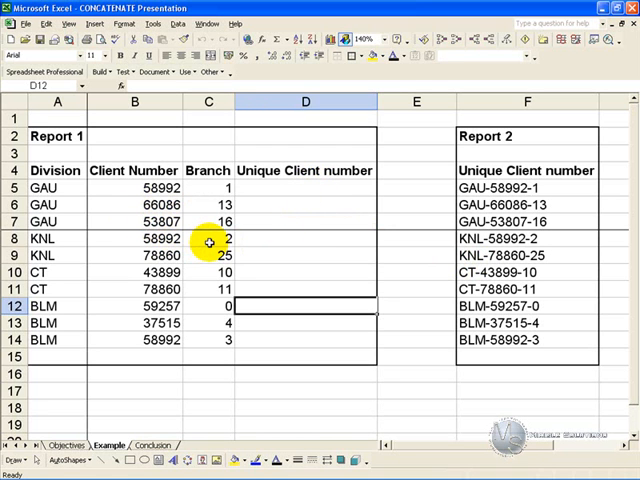
click(306, 303)
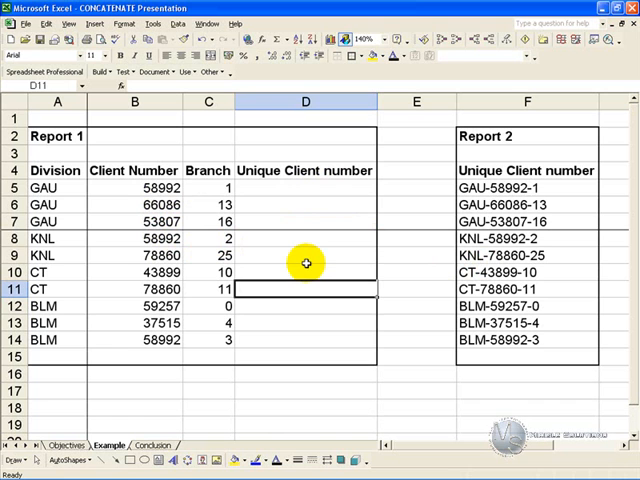
click(305, 188)
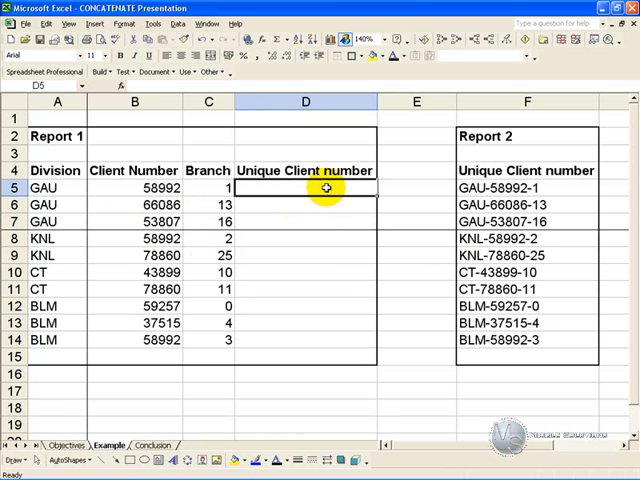
- Insert the CONCATENATE function from the Text category into cell D5
click(266, 38)
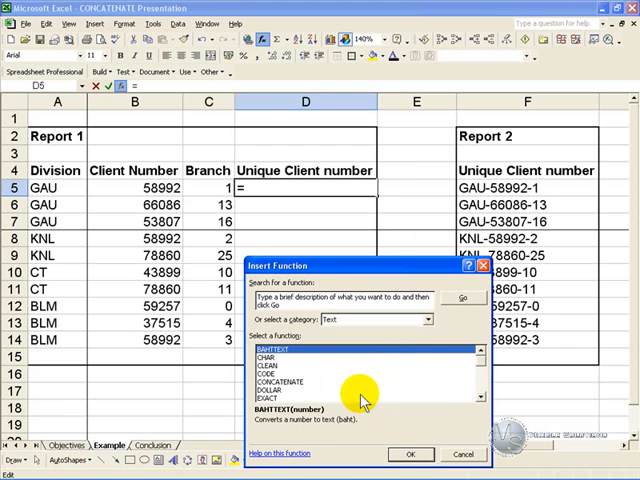
mouse_move(300, 382)
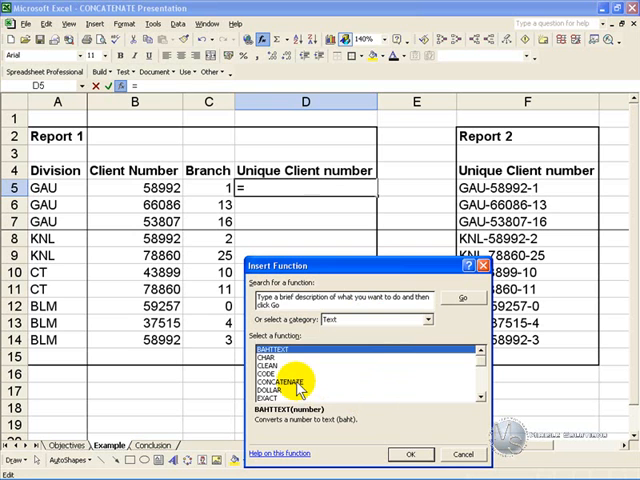
click(281, 382)
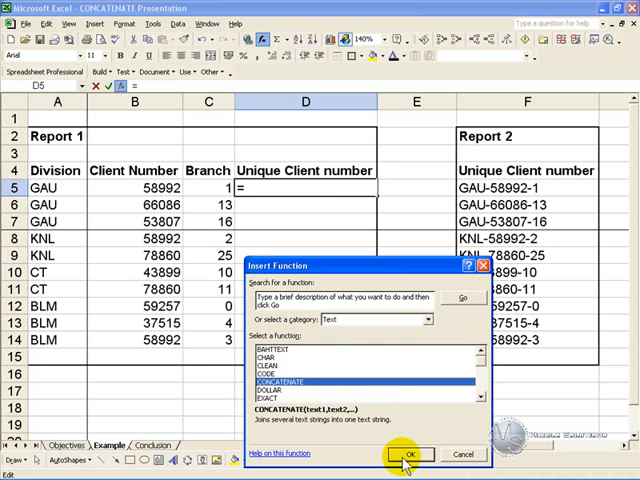
click(416, 453)
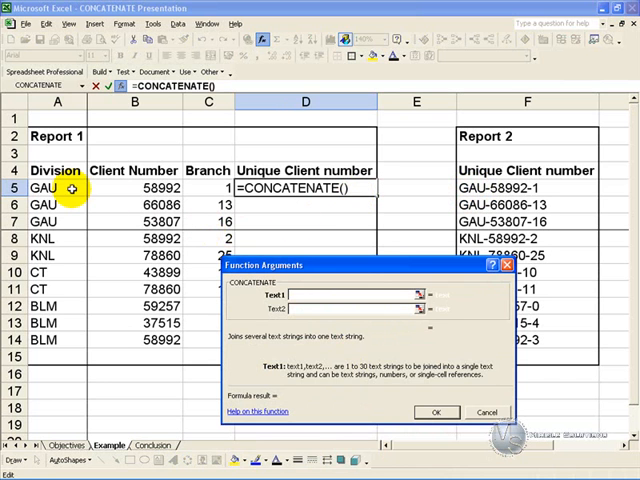
- Fill CONCATENATE with A5, "-", B5, "-", C5 to produce GAU-58992-1
click(72, 187)
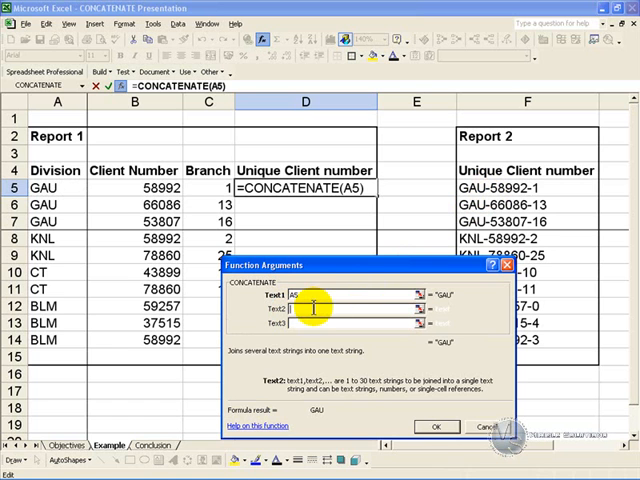
text(-)
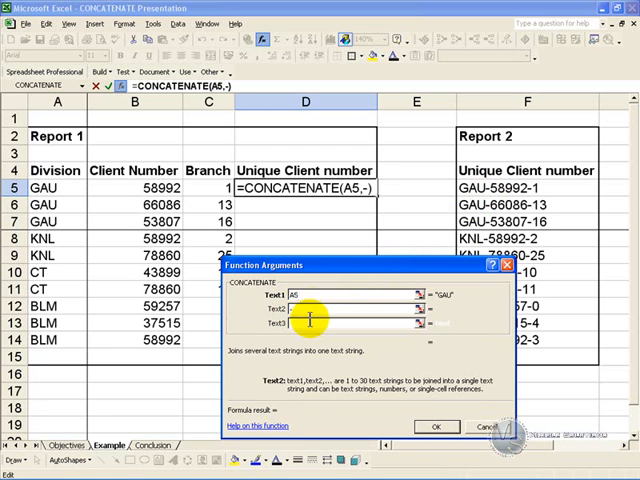
text("-")
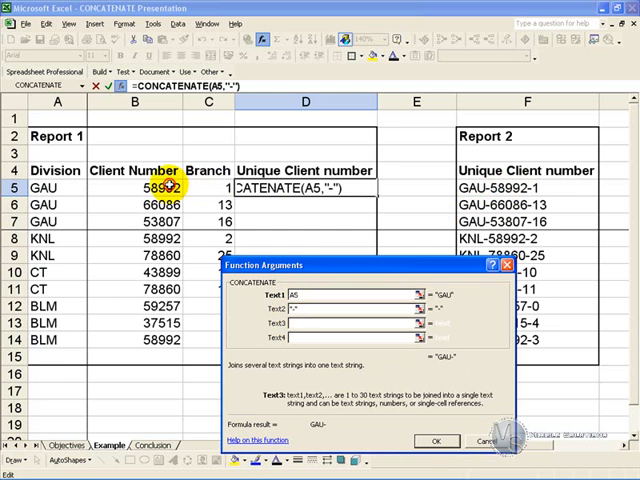
text(B5,"-",C5)
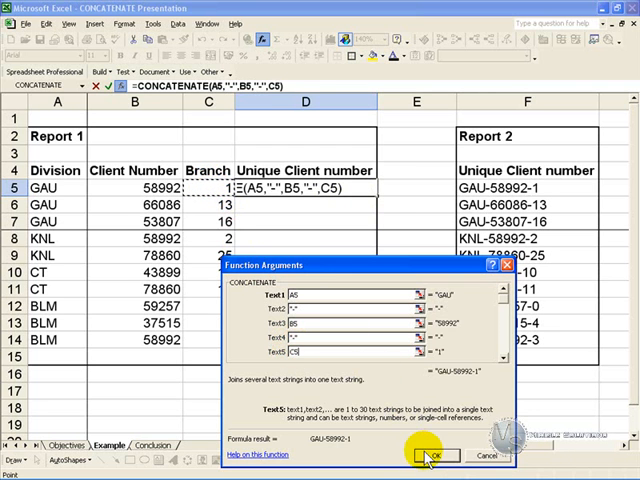
click(437, 456)
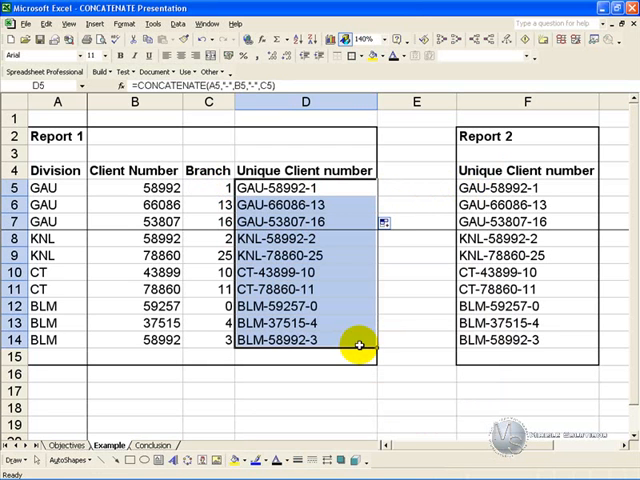
mouse_move(338, 268)
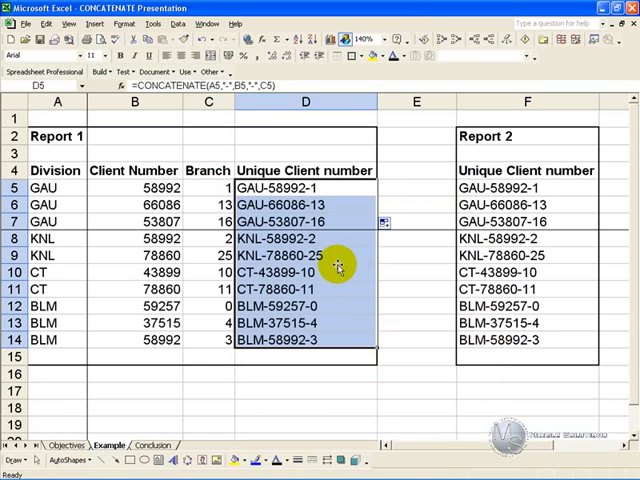
mouse_move(462, 290)
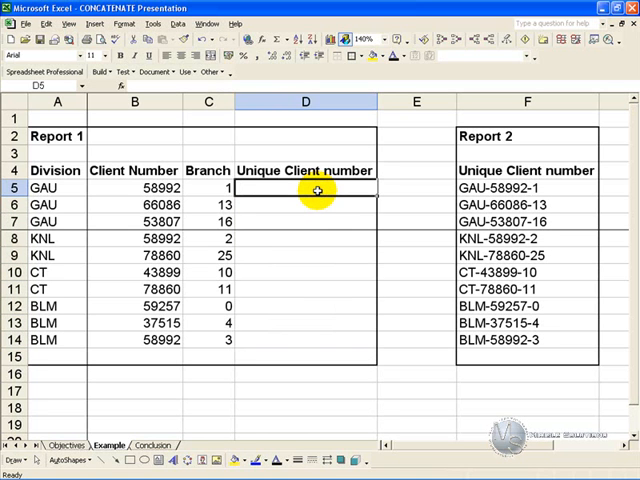
- Enter =A5&"-"&B5&"-"&C5 in D5, then reselect D5 to check the formula
text(=)
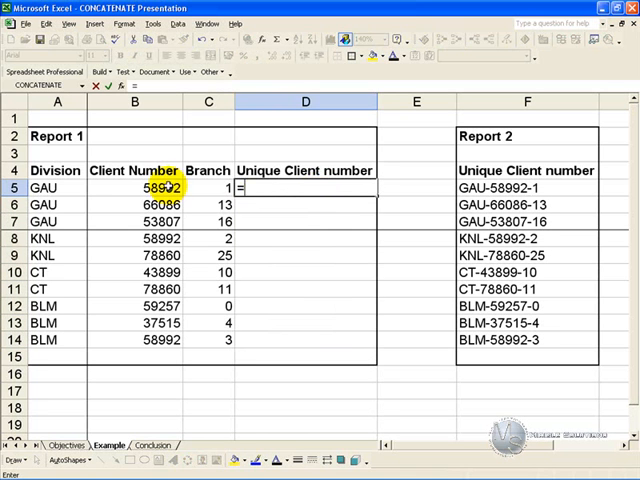
click(45, 188)
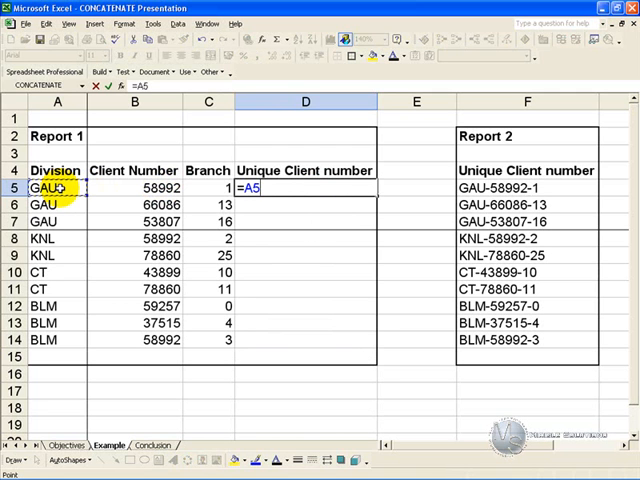
text(&)
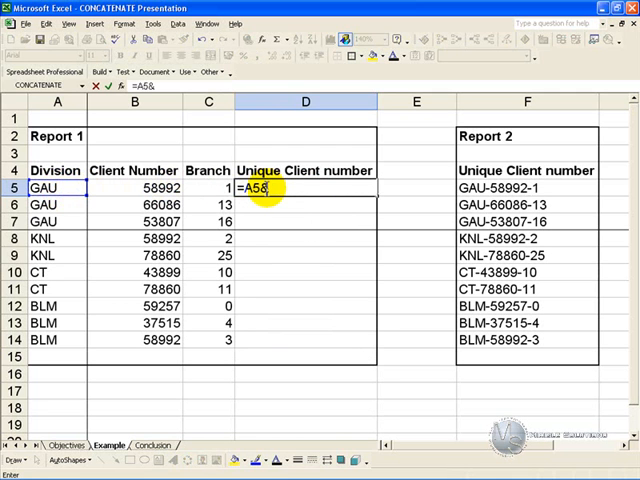
mouse_move(323, 243)
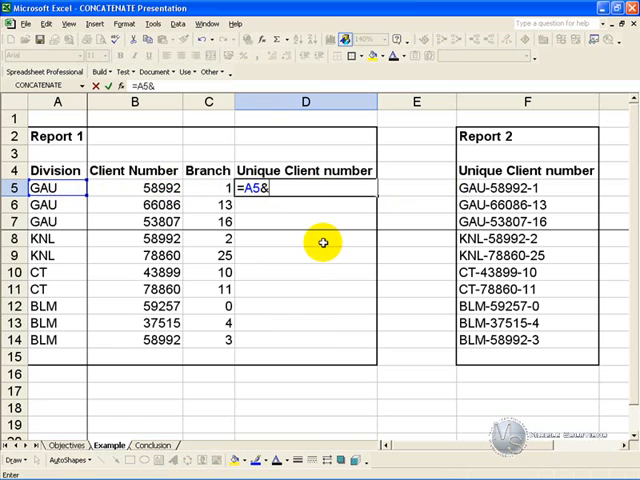
text("-)
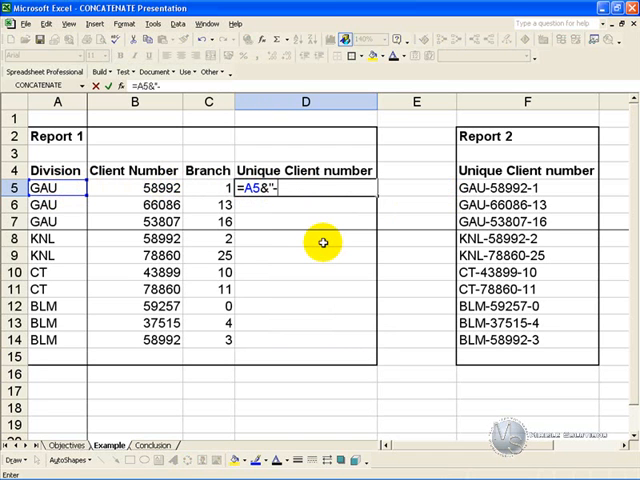
text("&)
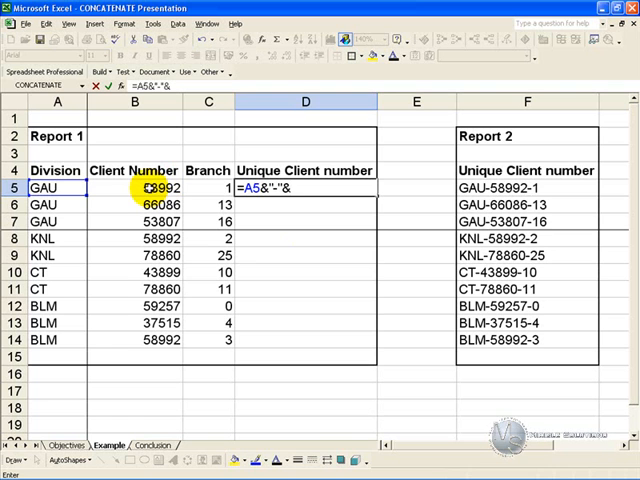
click(140, 188)
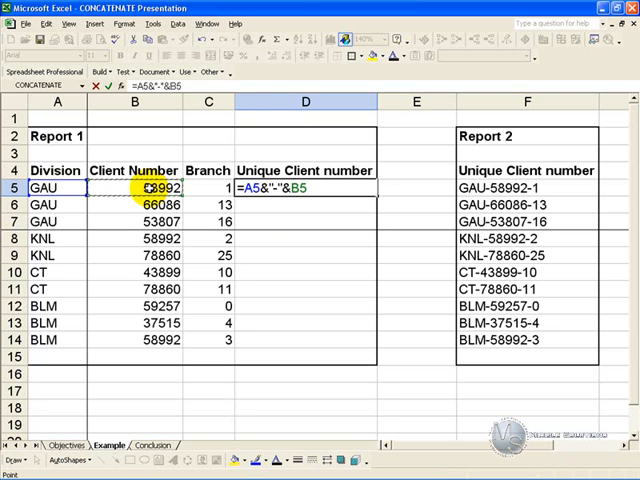
text(&"-"&C5)
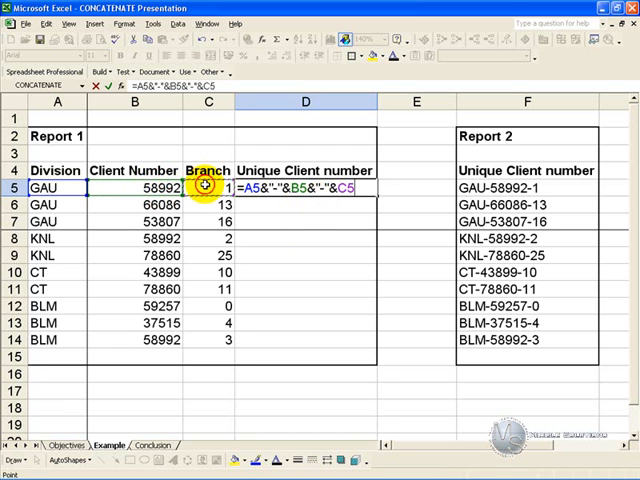
key(Enter)
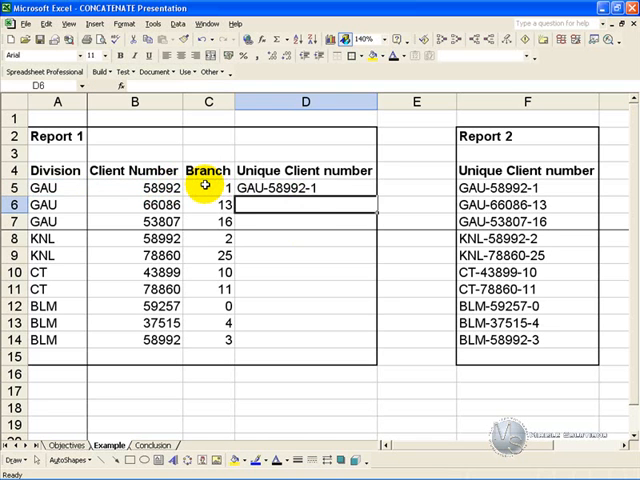
click(300, 187)
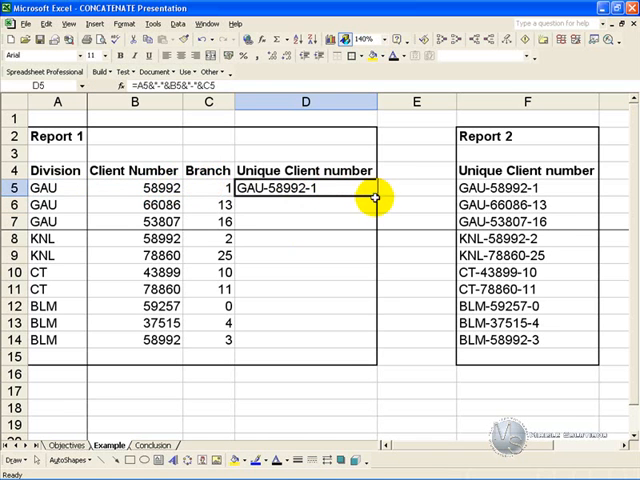